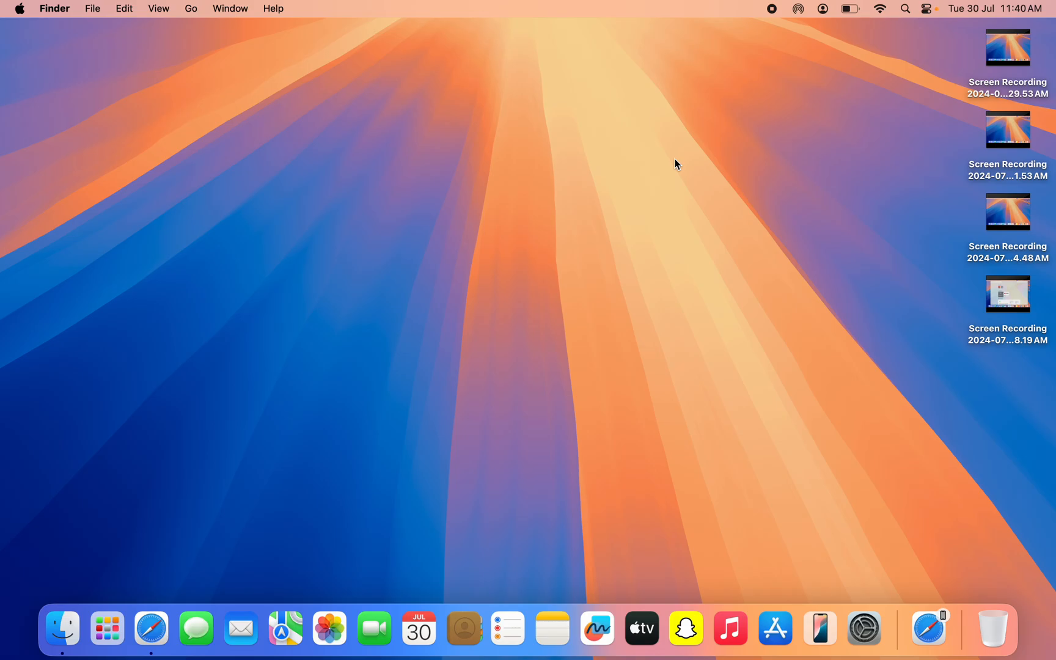
mouse_move(639, 220)
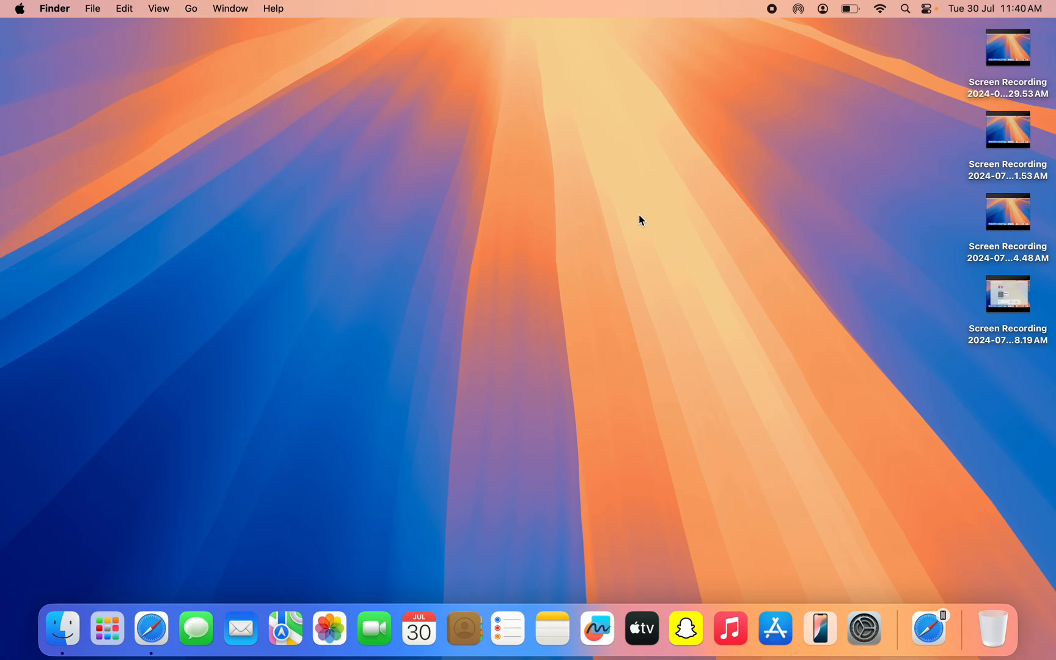
Launch Safari, confirm File > New Private Window opens a private window, then close it
click(150, 628)
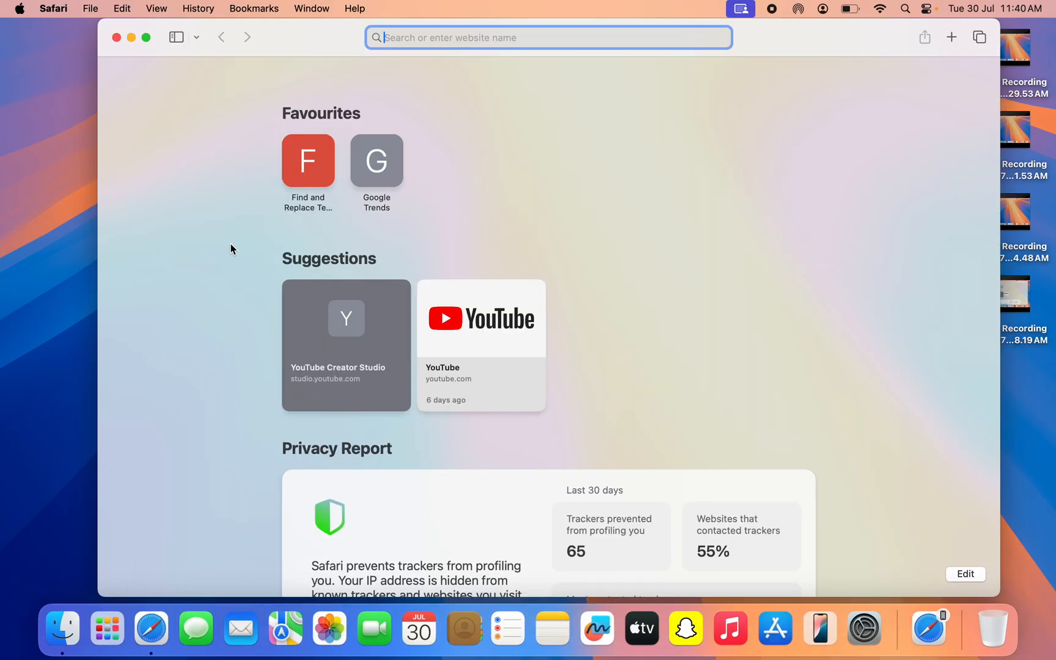
mouse_move(89, 9)
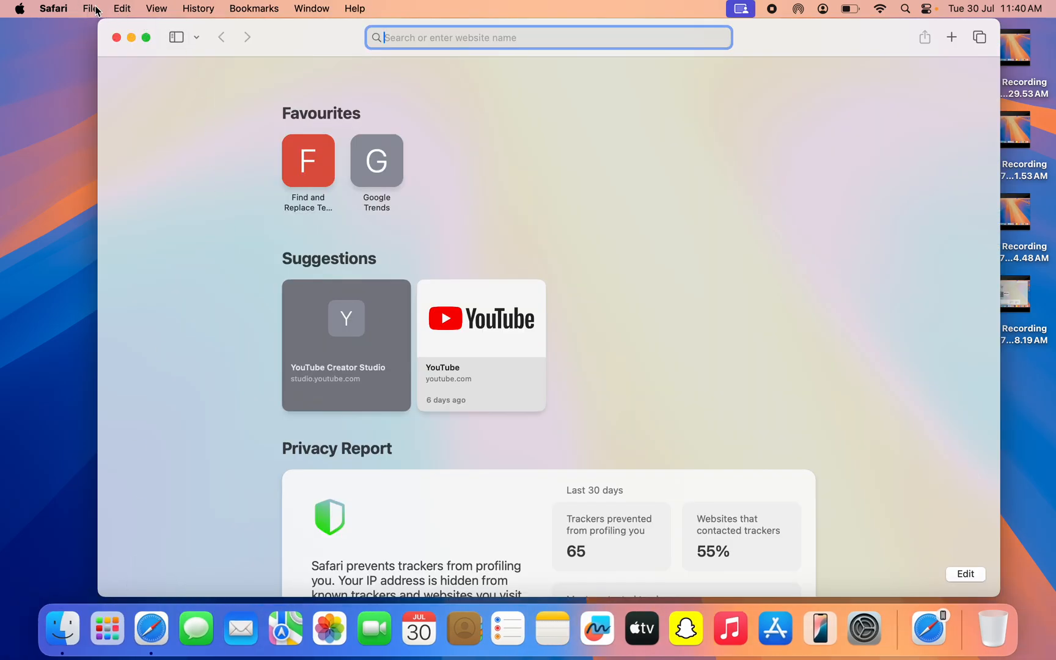
click(89, 9)
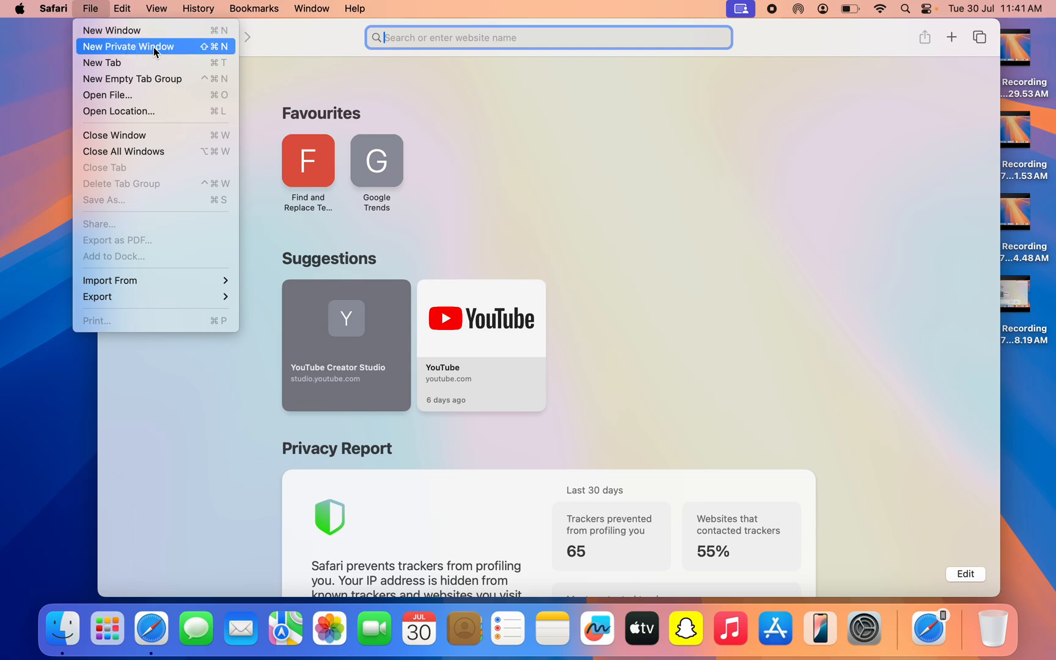
mouse_move(180, 48)
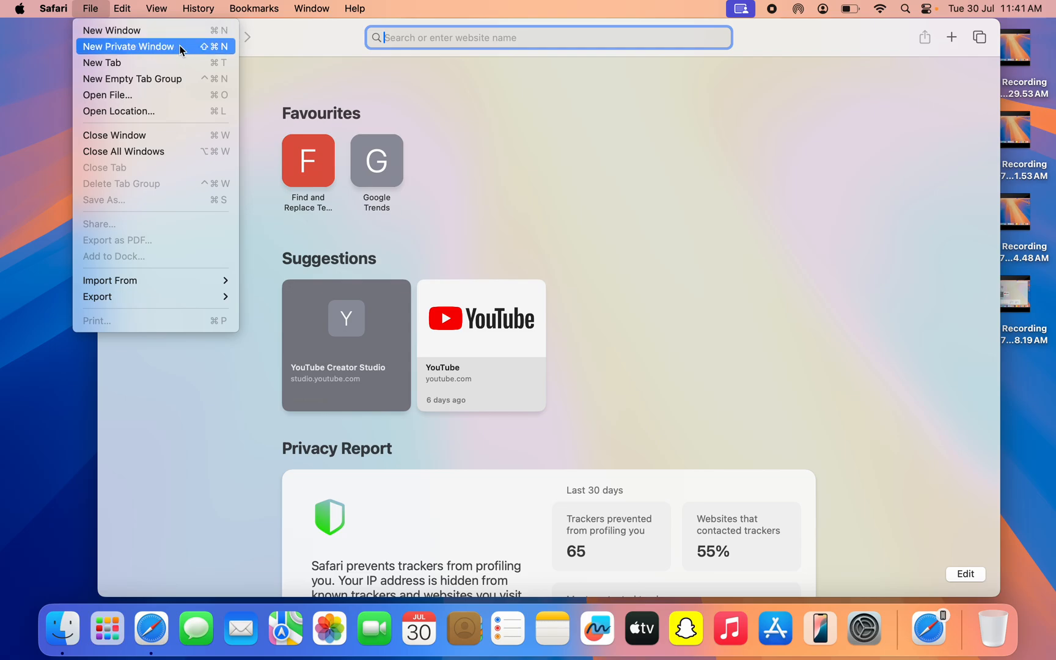
click(128, 47)
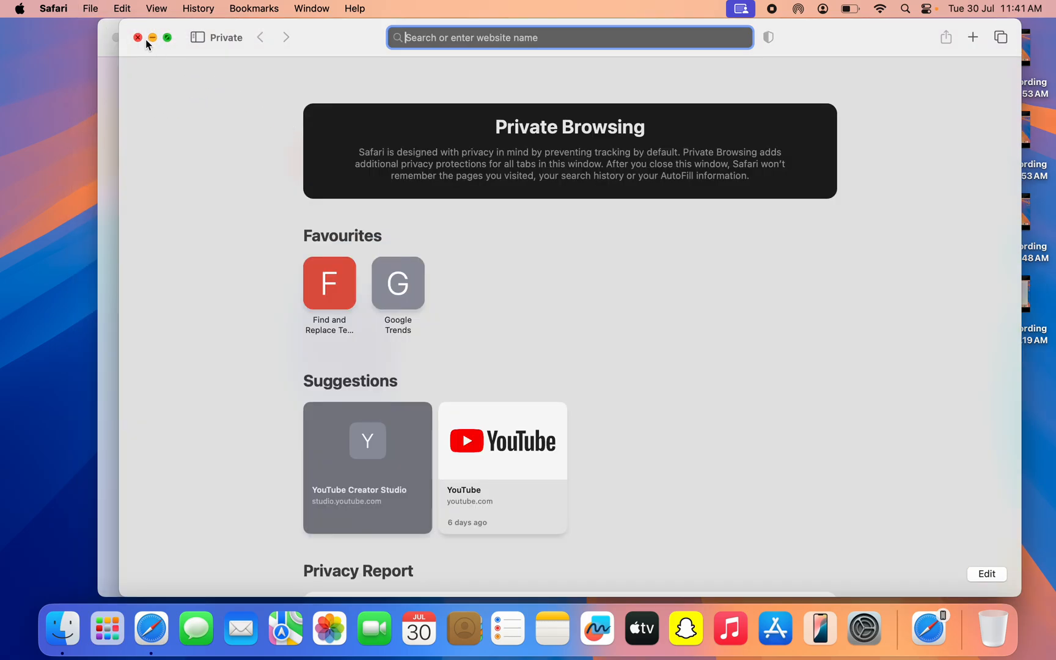
click(137, 36)
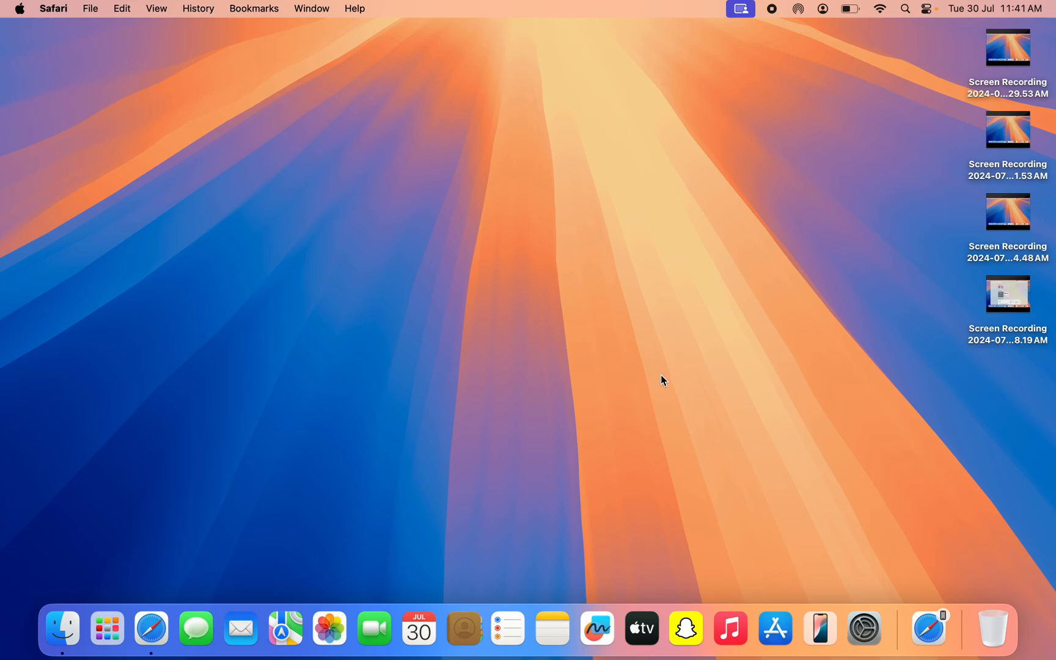
mouse_move(860, 616)
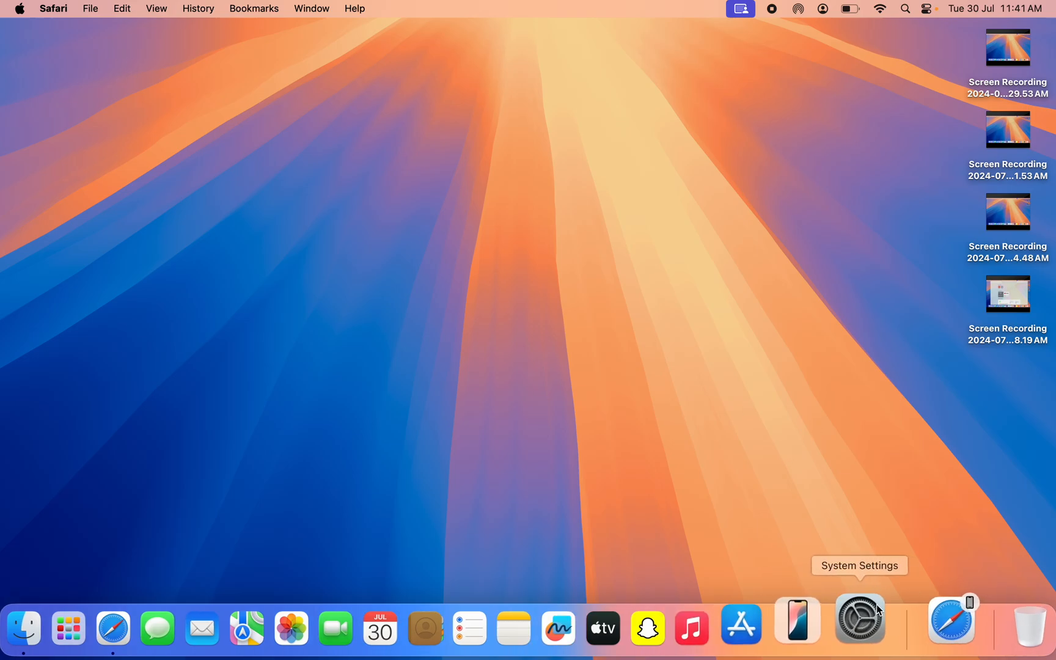
Switch on the Content & Privacy toggle in Screen Time to reveal the restriction categories
click(859, 628)
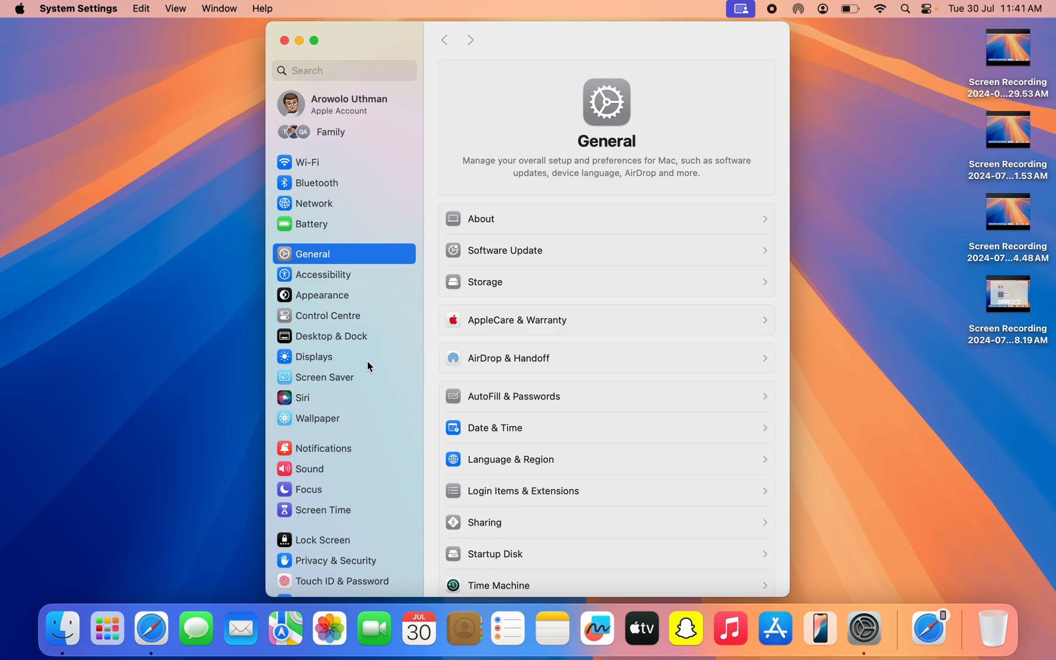
mouse_move(330, 454)
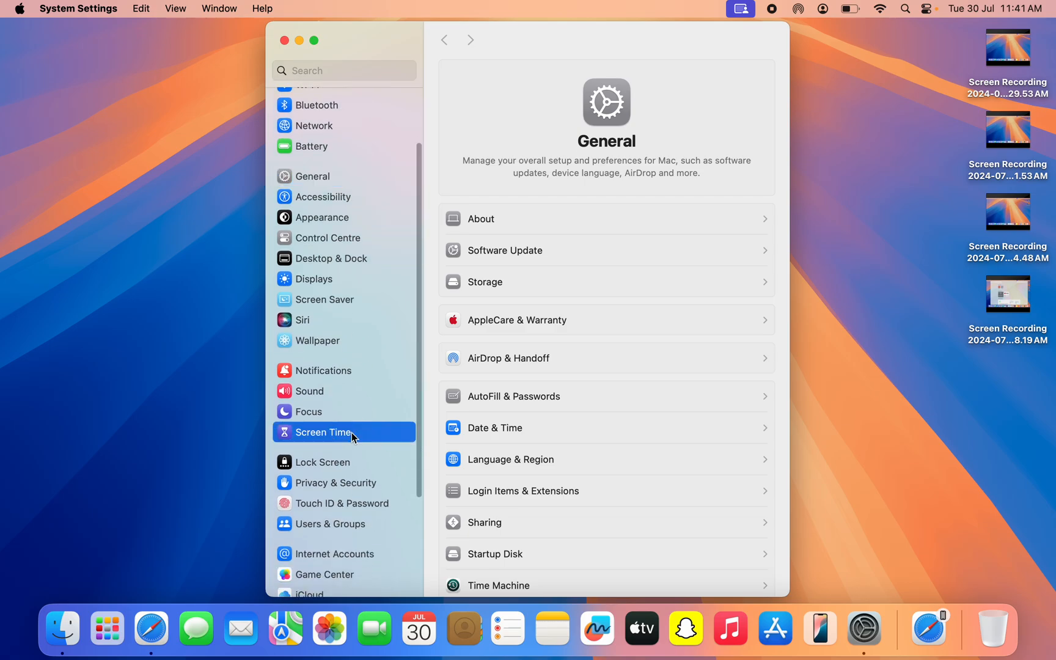
click(329, 431)
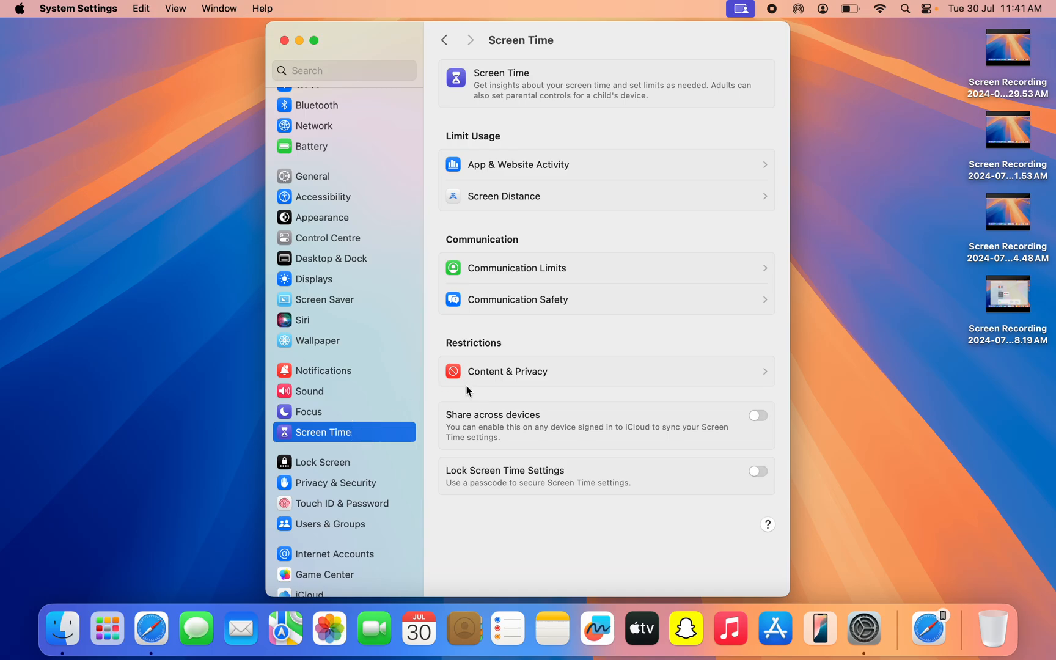
mouse_move(712, 383)
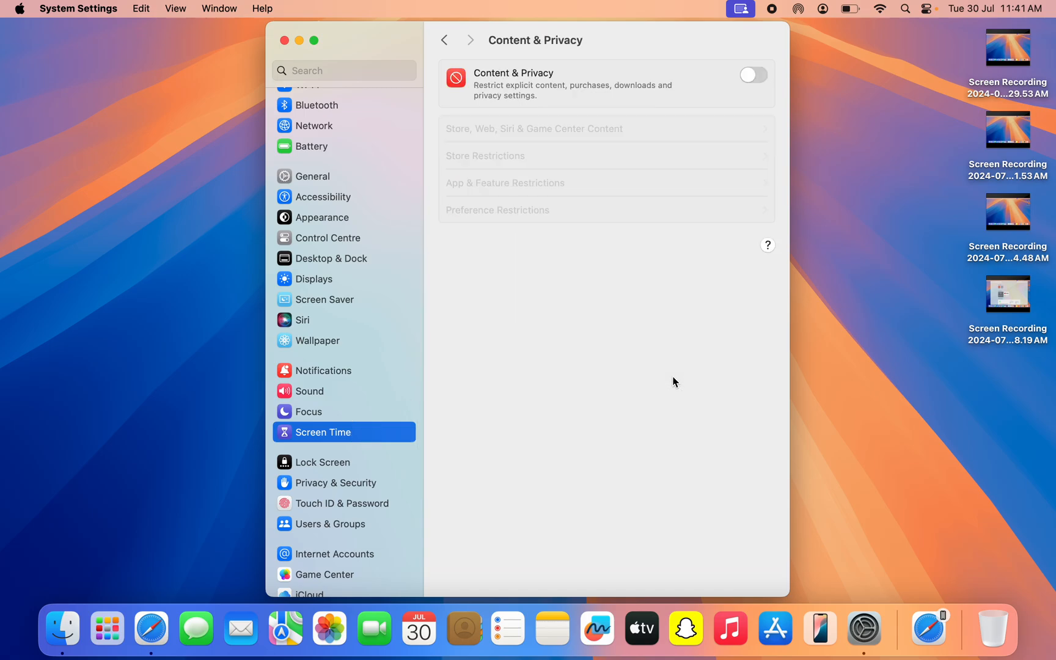
mouse_move(830, 65)
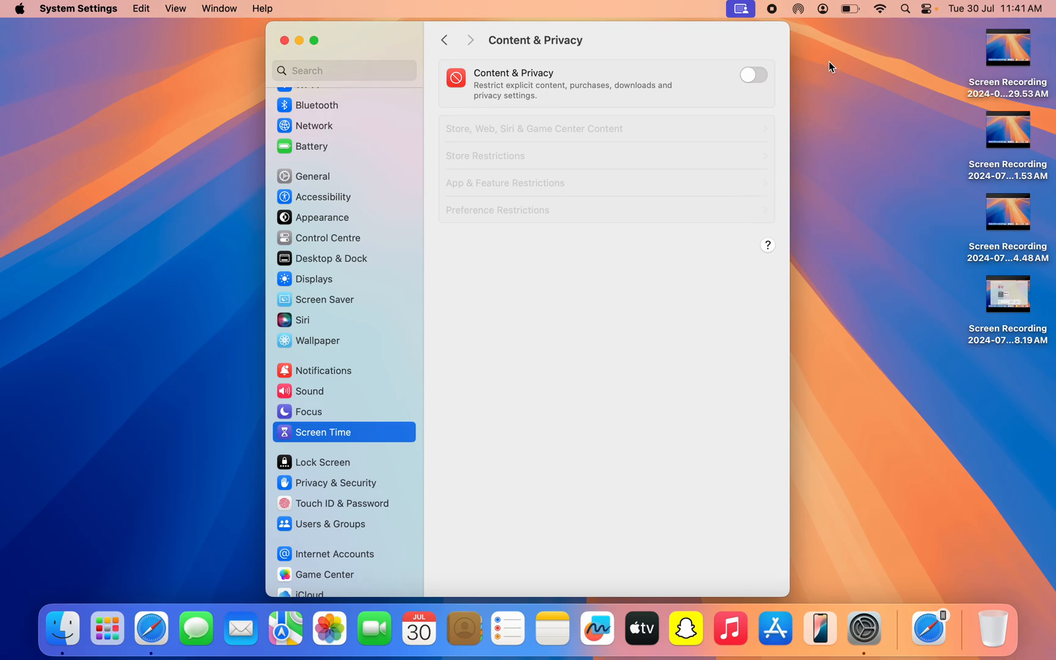
click(751, 75)
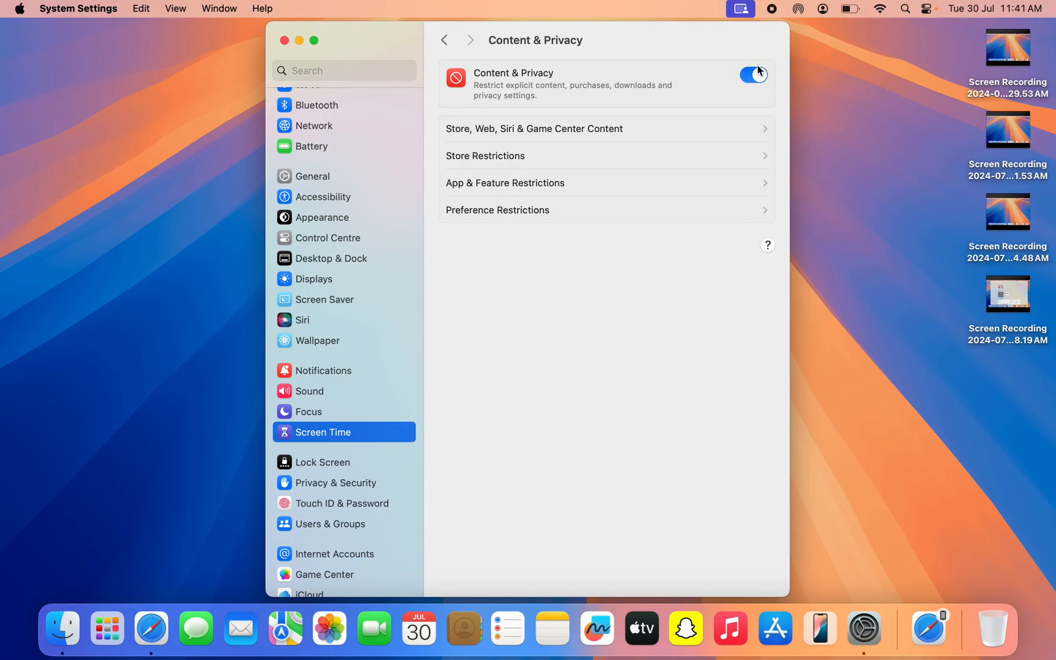
mouse_move(615, 128)
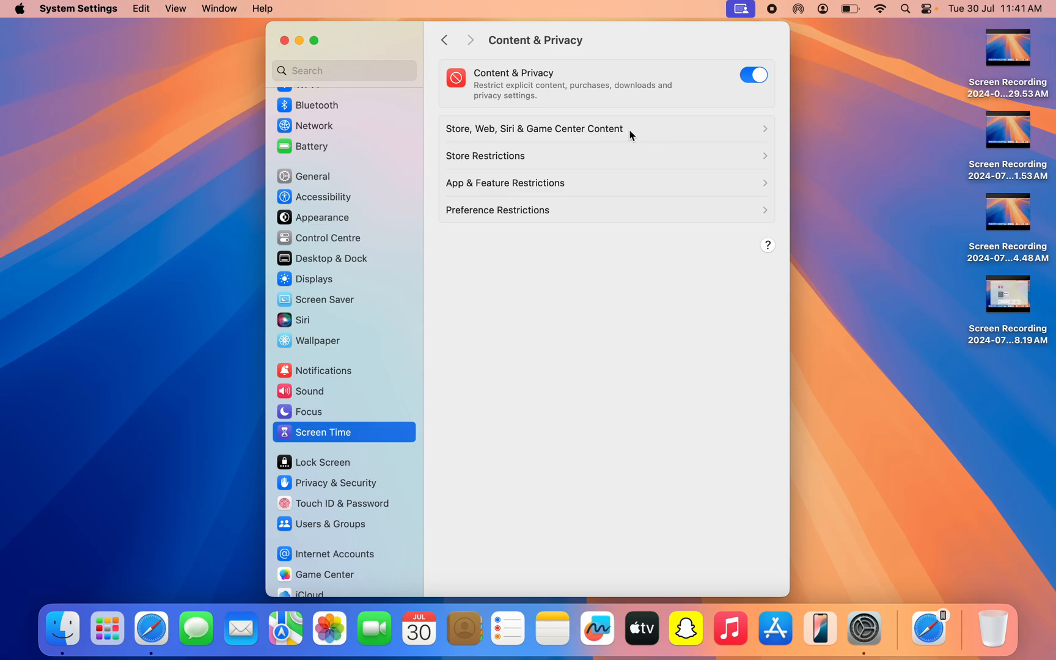
mouse_move(639, 131)
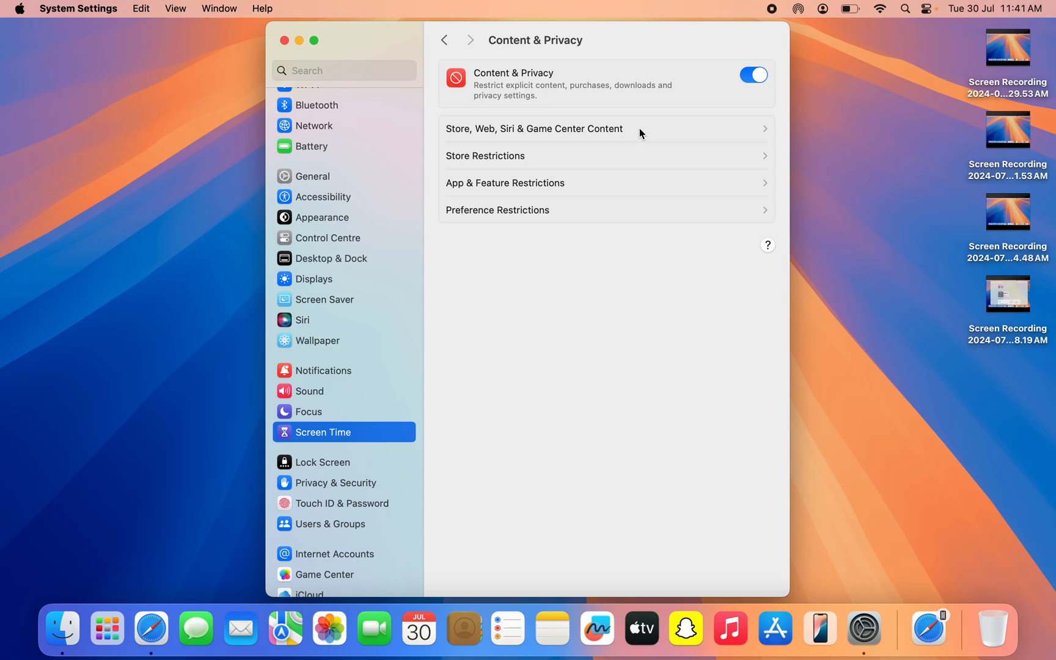
mouse_move(667, 129)
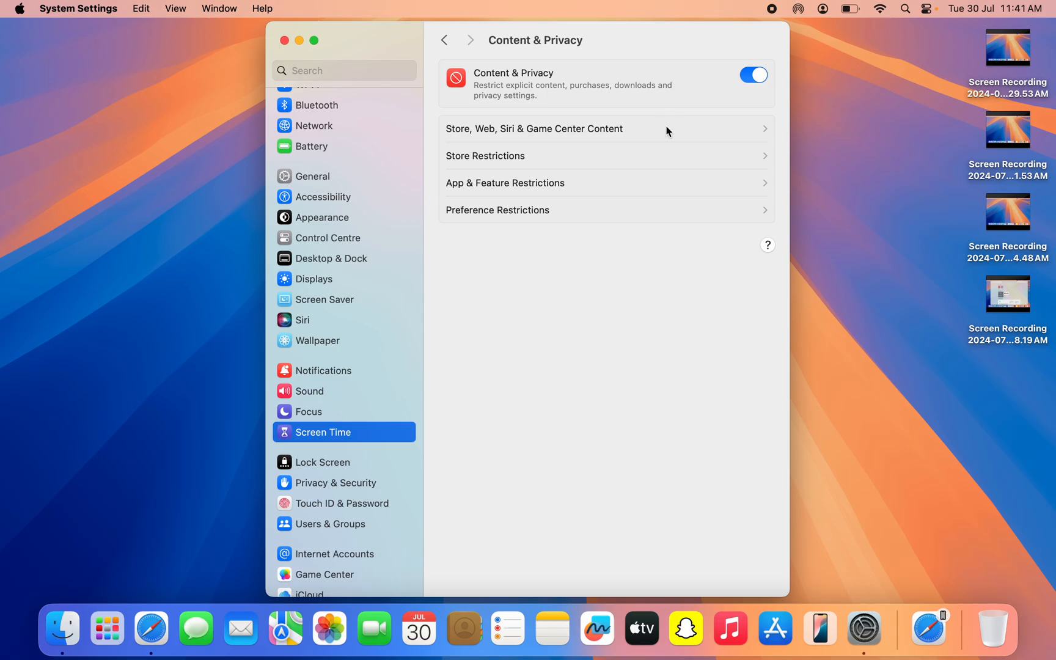
Set Access to Web Content to Limit Adult Websites in the Store, Web, Siri & Game Center sheet and confirm with Done
click(533, 129)
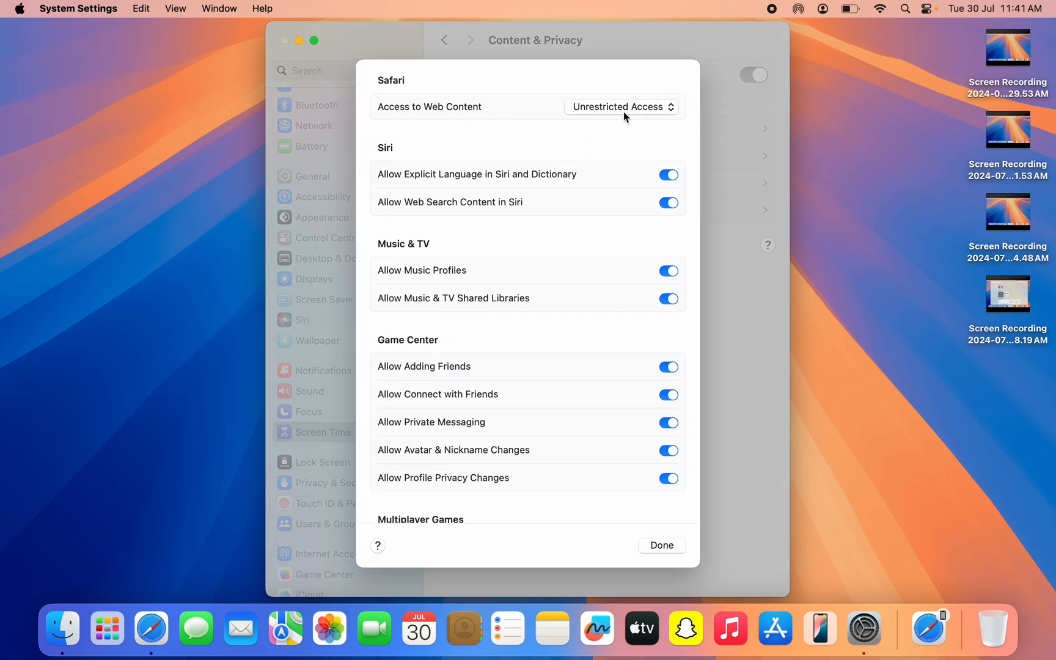
click(619, 106)
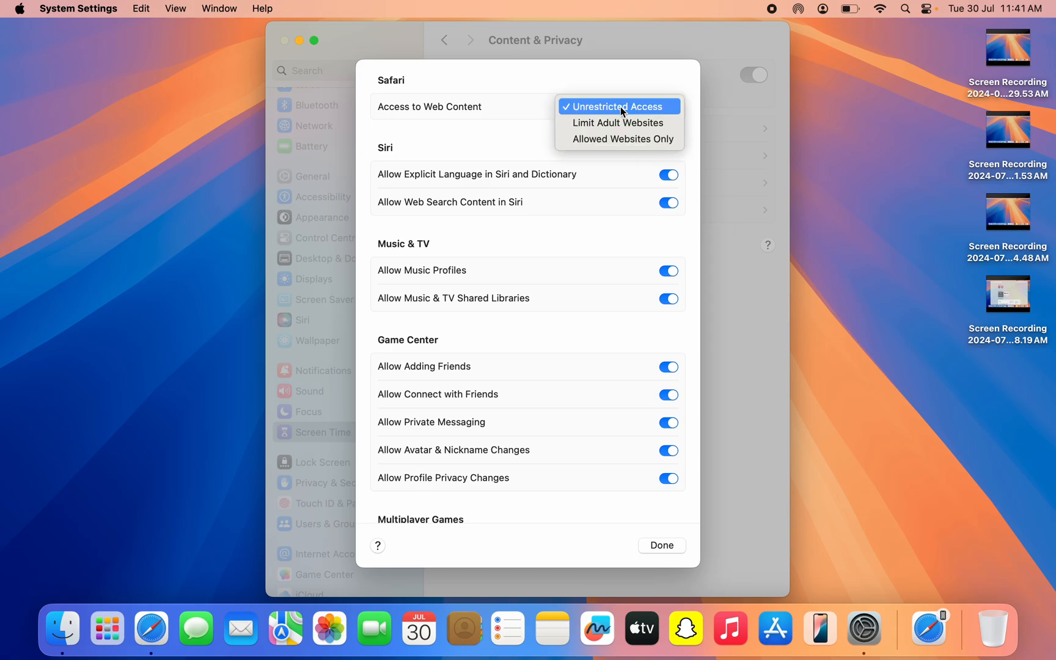
mouse_move(617, 122)
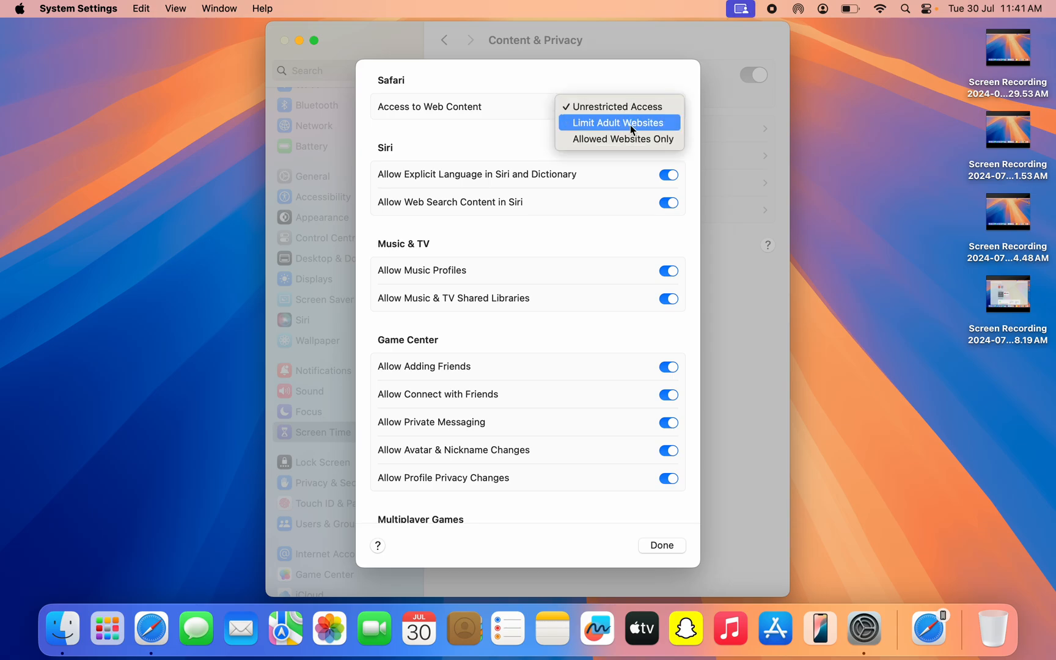
click(617, 123)
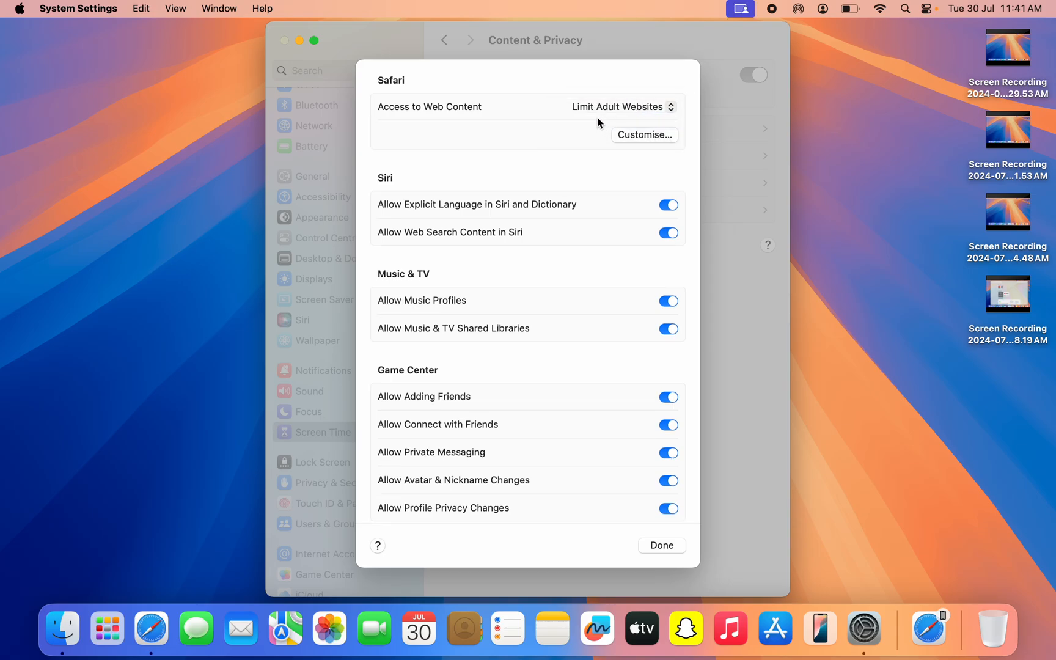
mouse_move(614, 452)
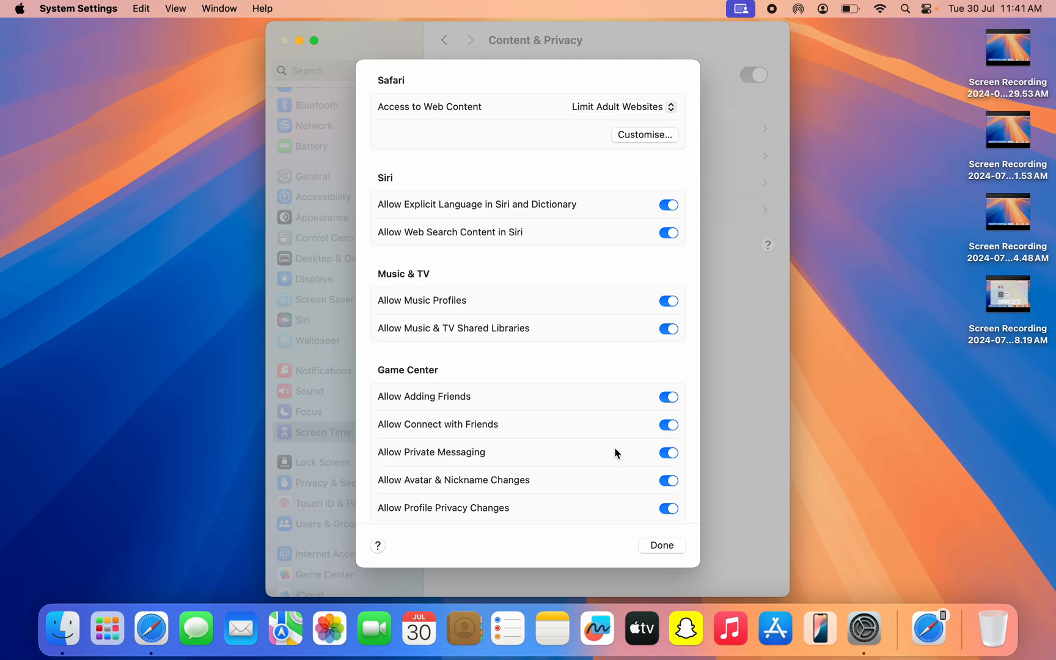
mouse_move(700, 534)
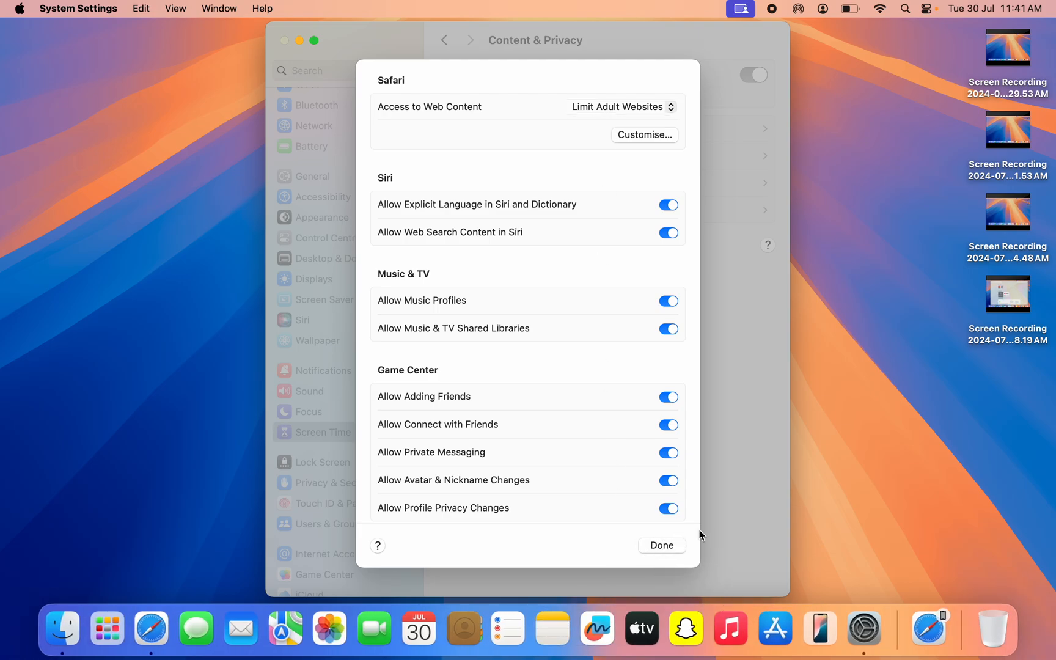
click(660, 545)
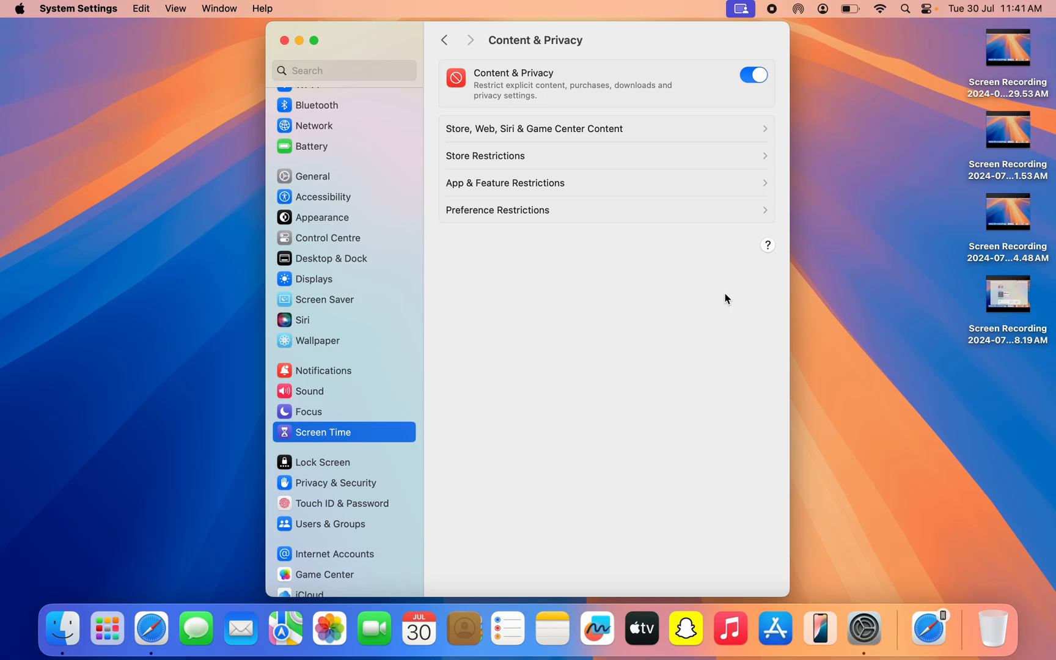
mouse_move(684, 326)
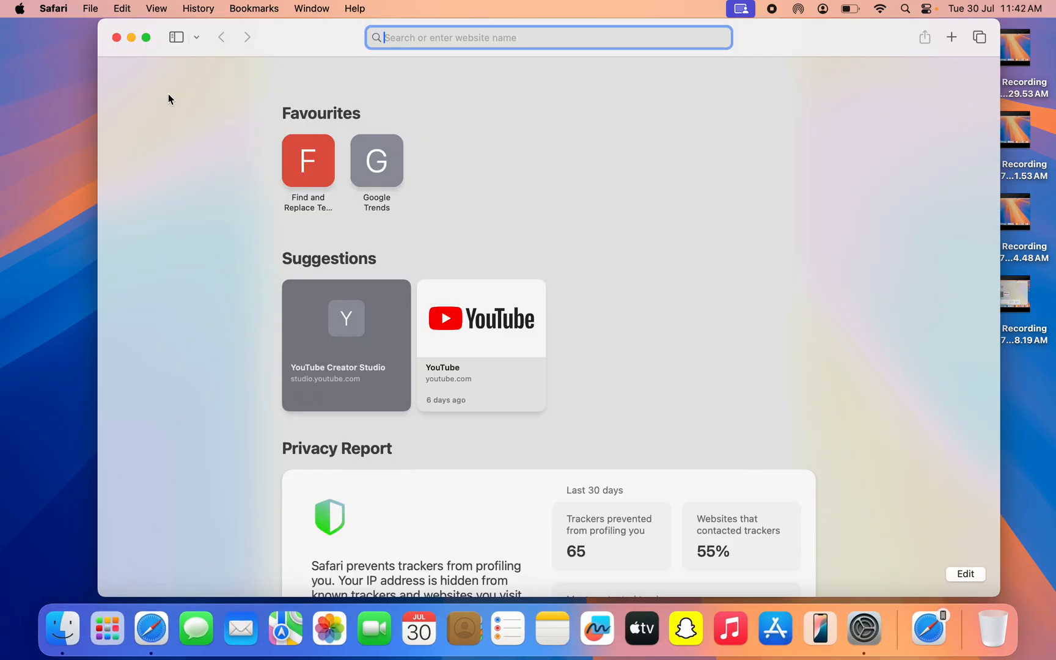
Check Safari's File menu and observe New Private Window is now greyed out
click(90, 9)
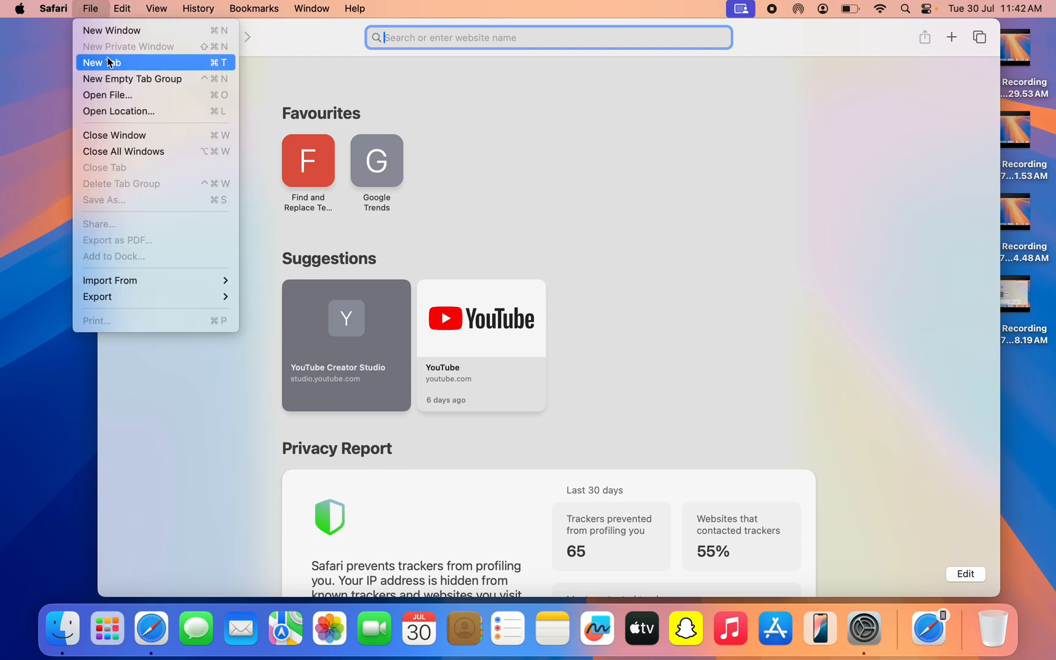
mouse_move(160, 47)
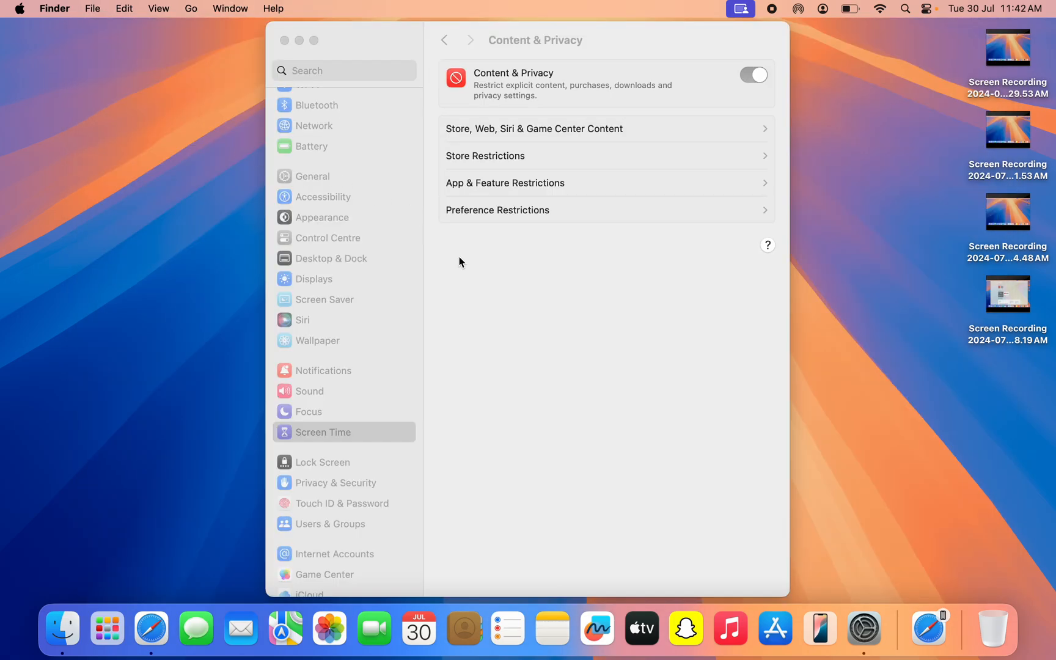
mouse_move(619, 338)
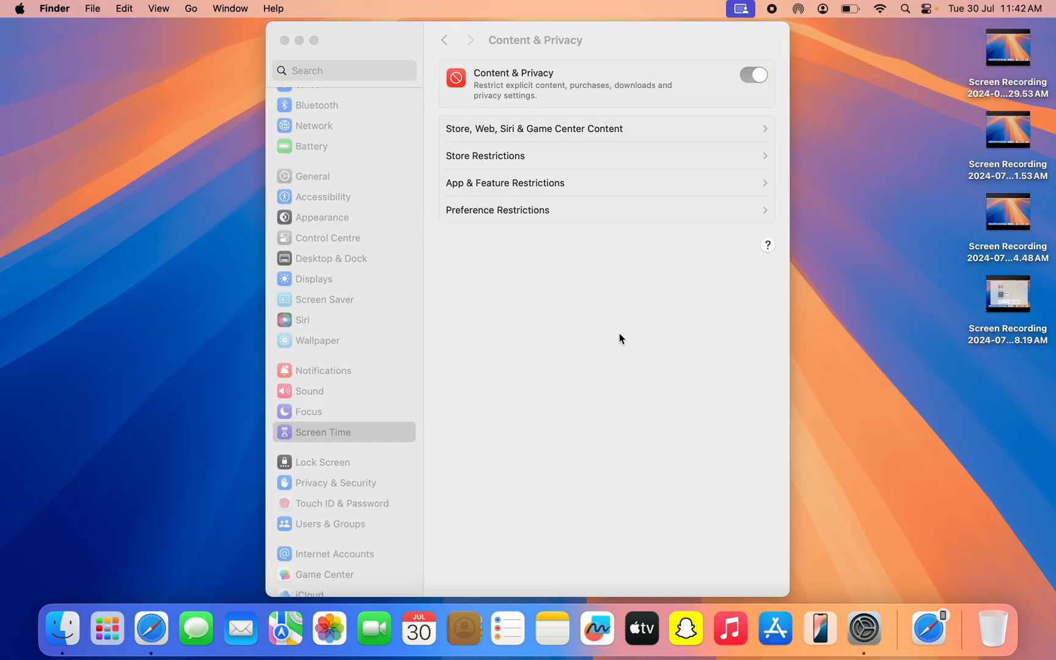
mouse_move(700, 146)
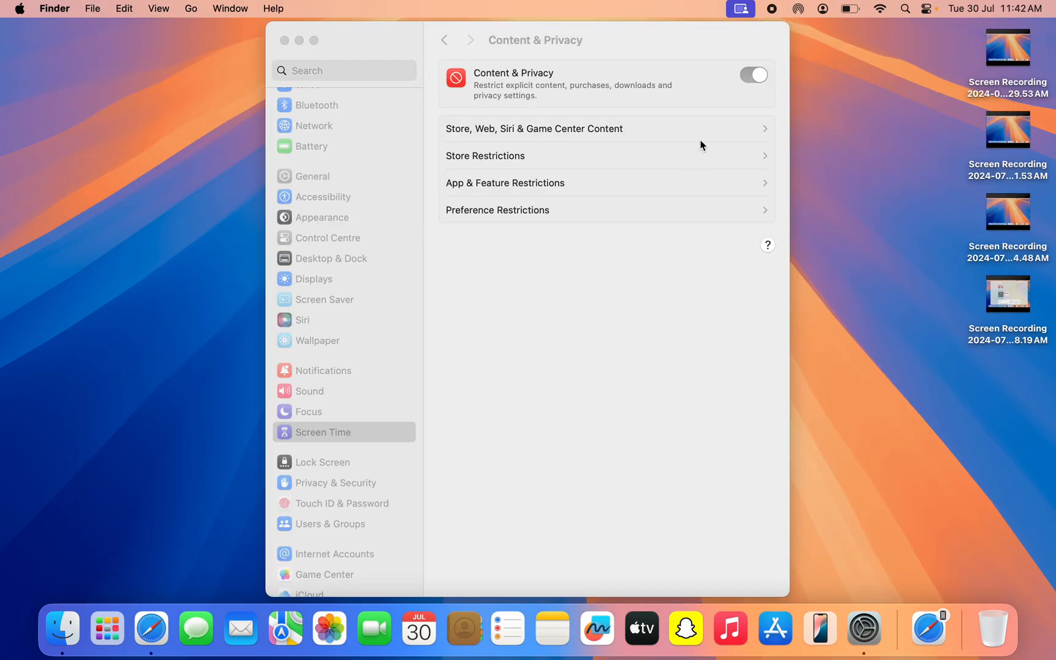